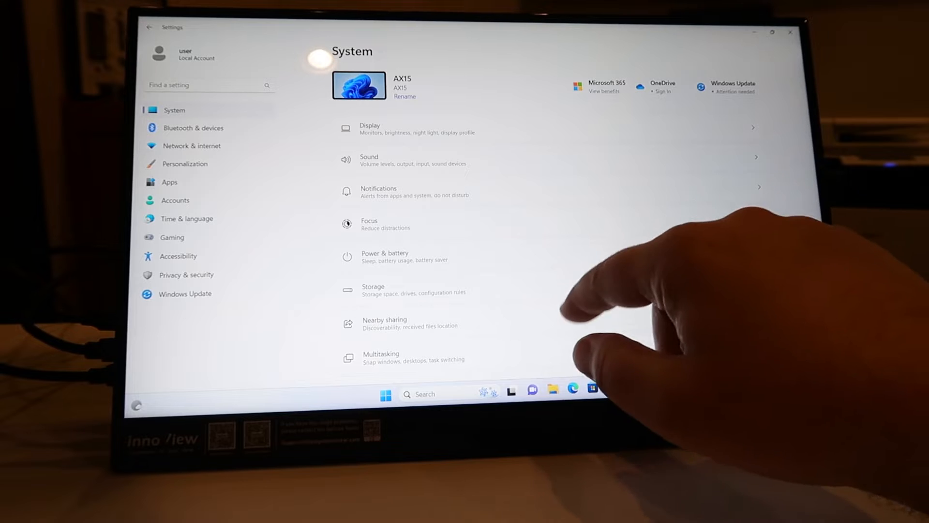
Scroll through the System settings page, then open Start and launch Edge
scroll(down, 3)
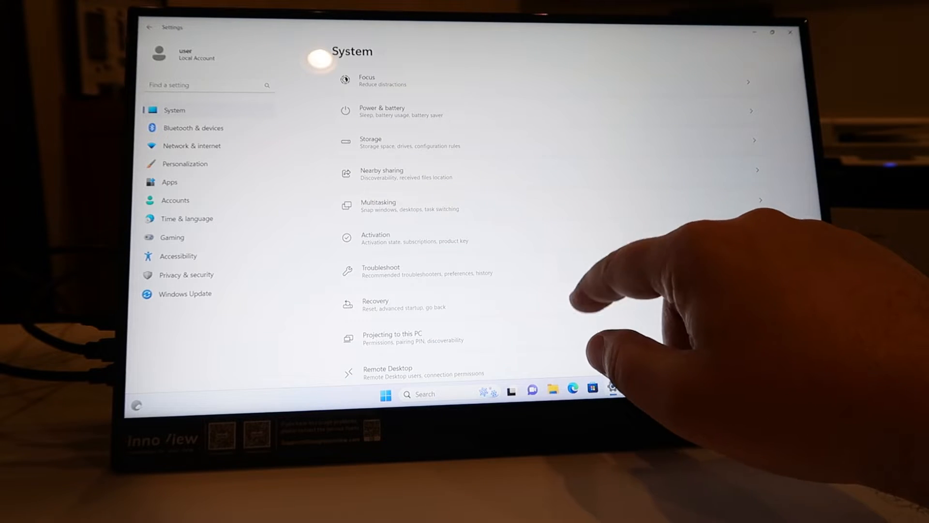
scroll(down, 3)
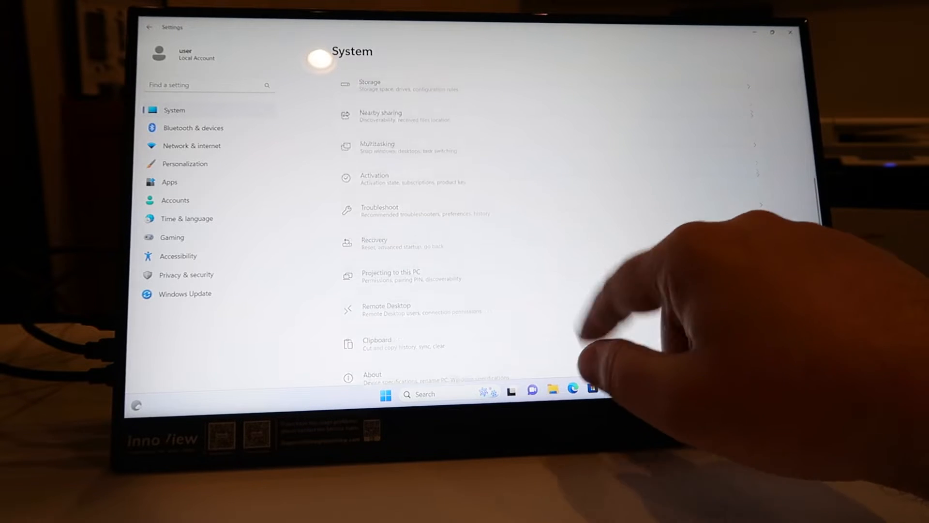
scroll(up, 3)
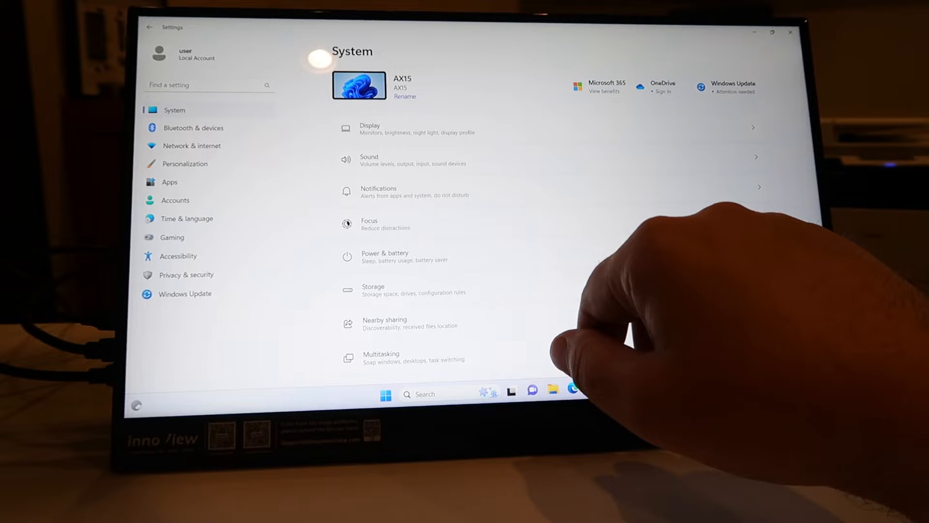
scroll(down, 3)
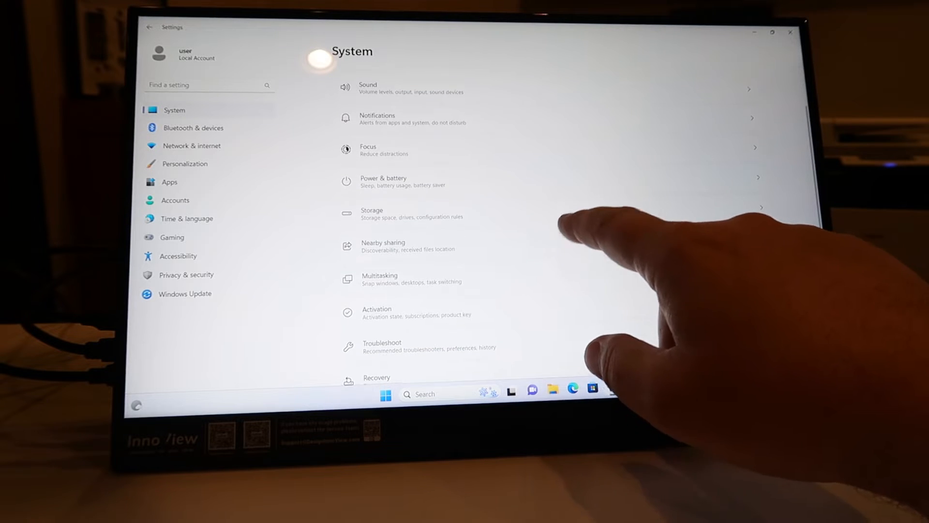
click(385, 394)
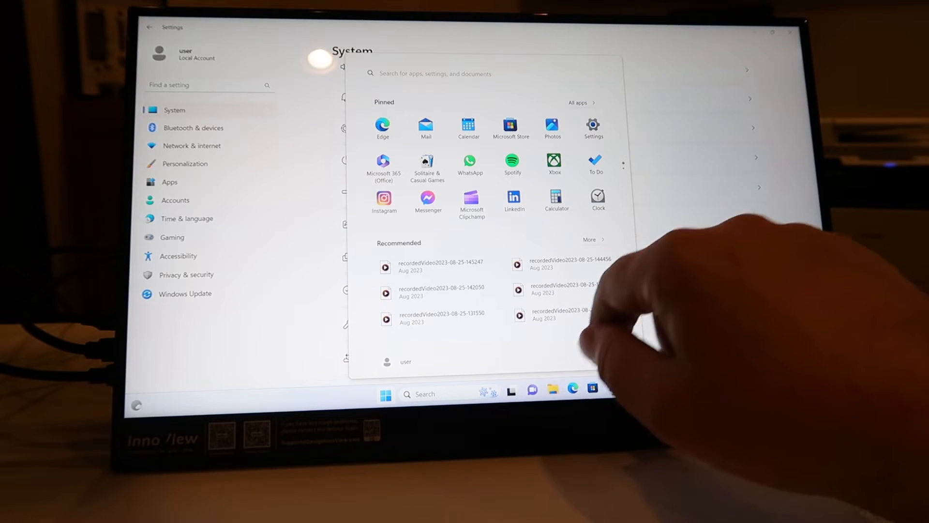
click(592, 239)
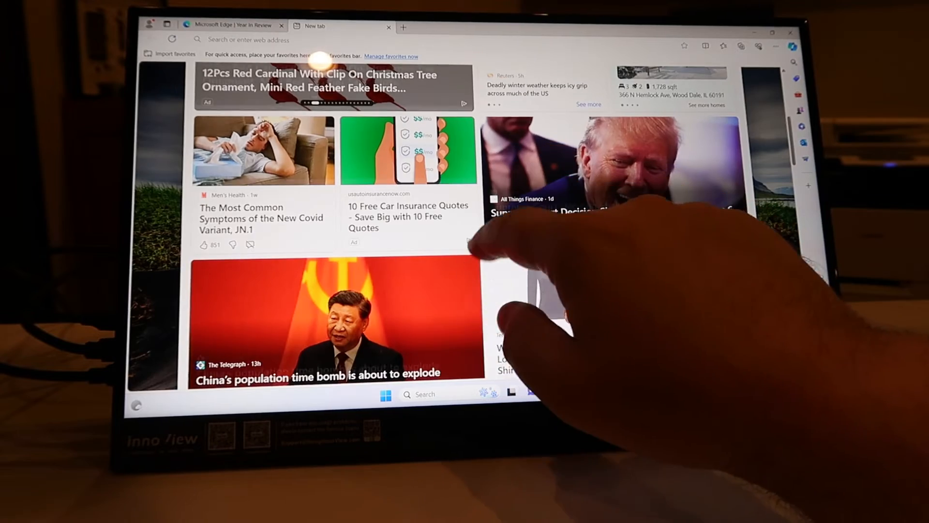
Open the NBC Chicago story on 40-degree temperatures returning and scroll through it
scroll(down, 3)
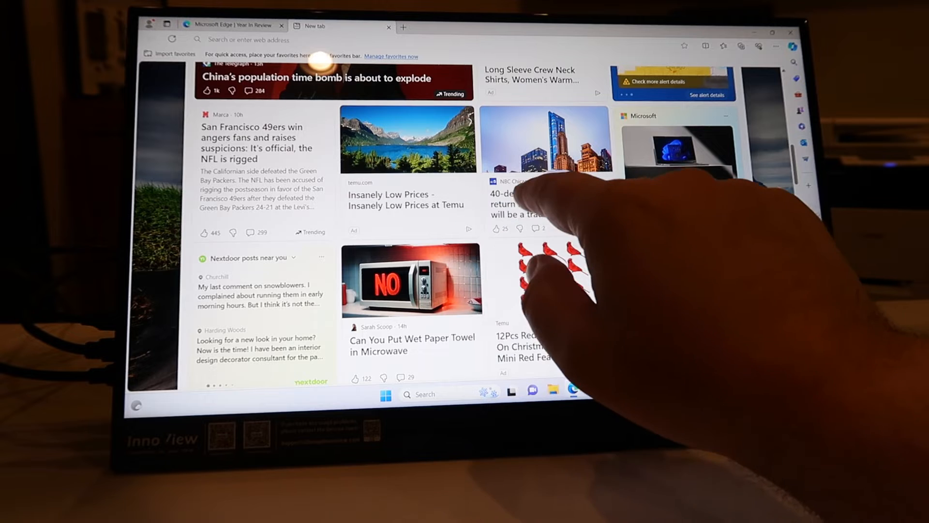
click(533, 202)
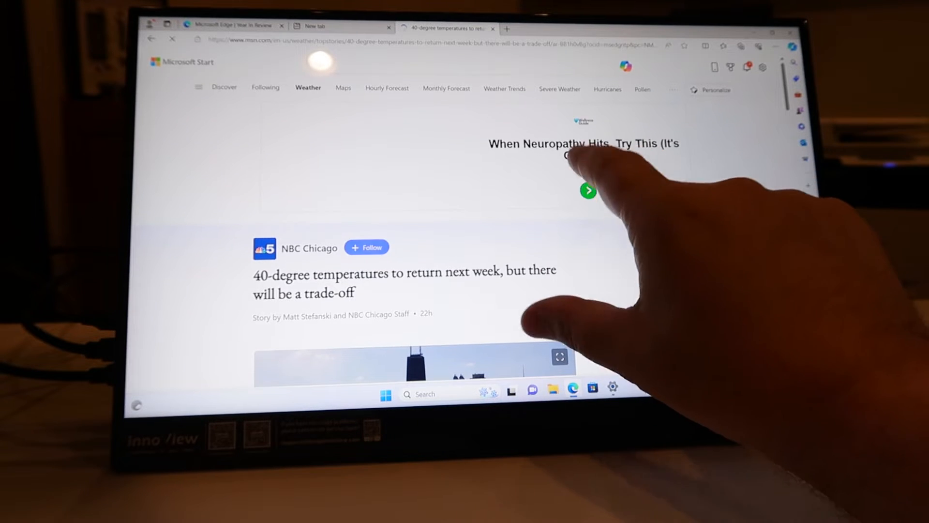
scroll(down, 3)
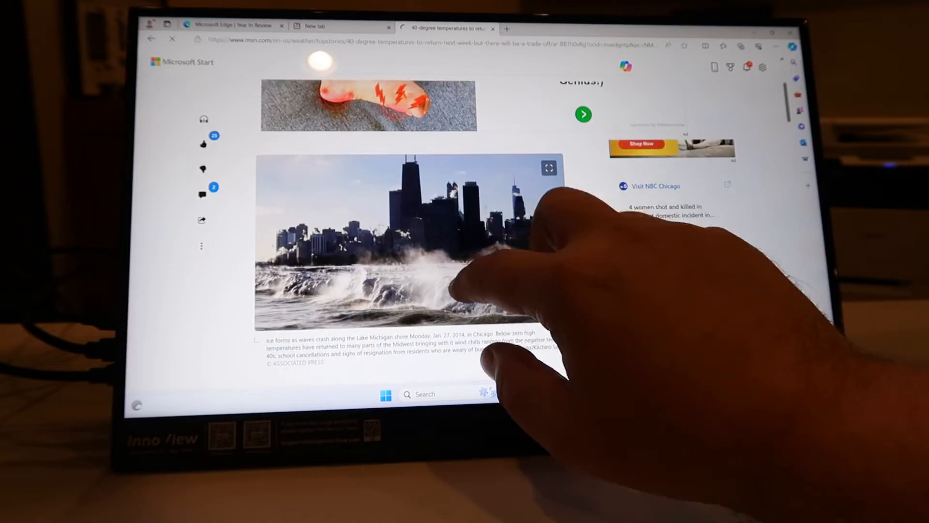
scroll(down, 3)
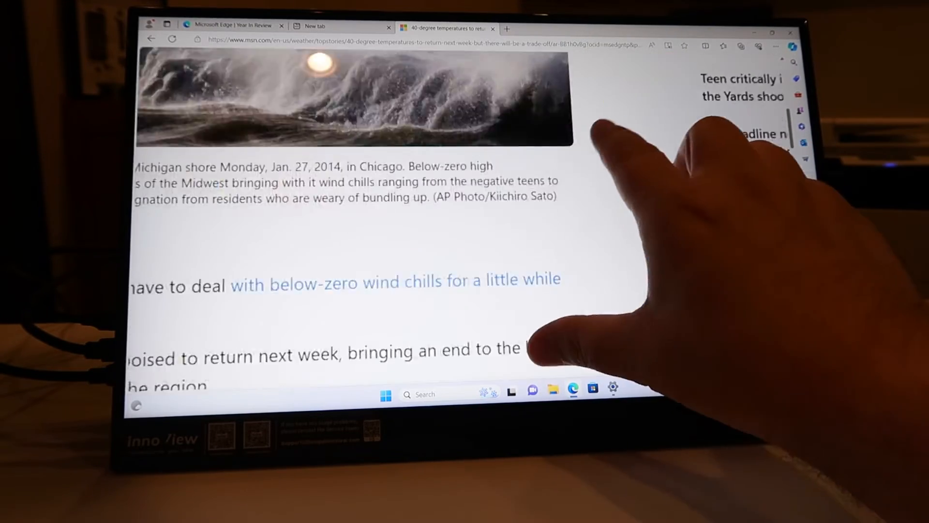
scroll(down, 3)
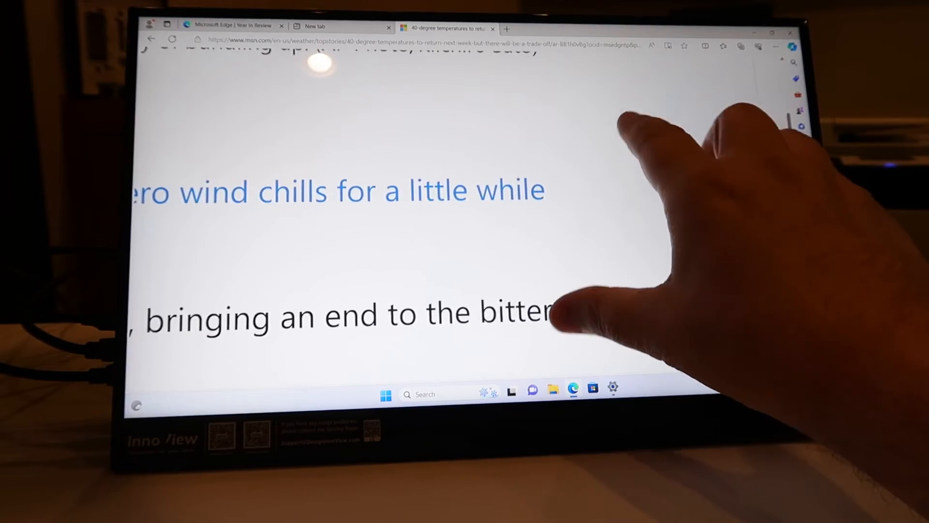
scroll(up, 3)
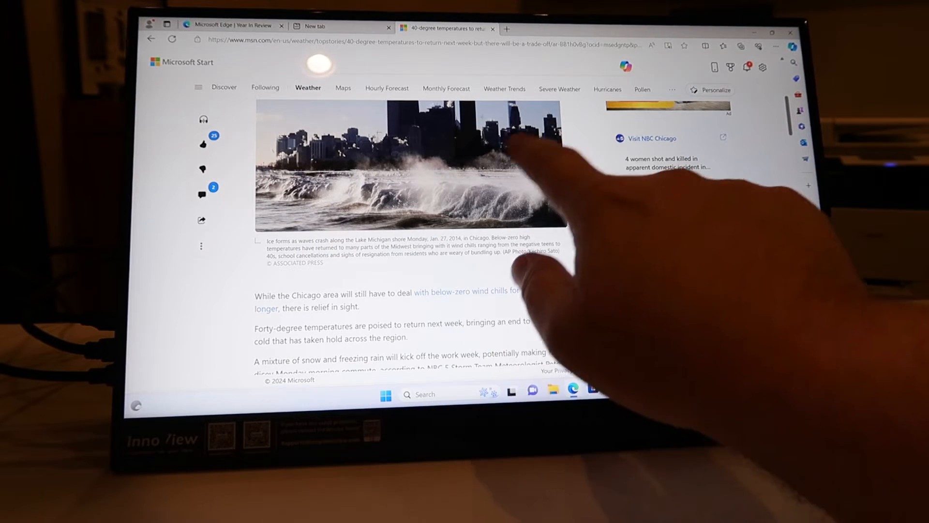
scroll(down, 3)
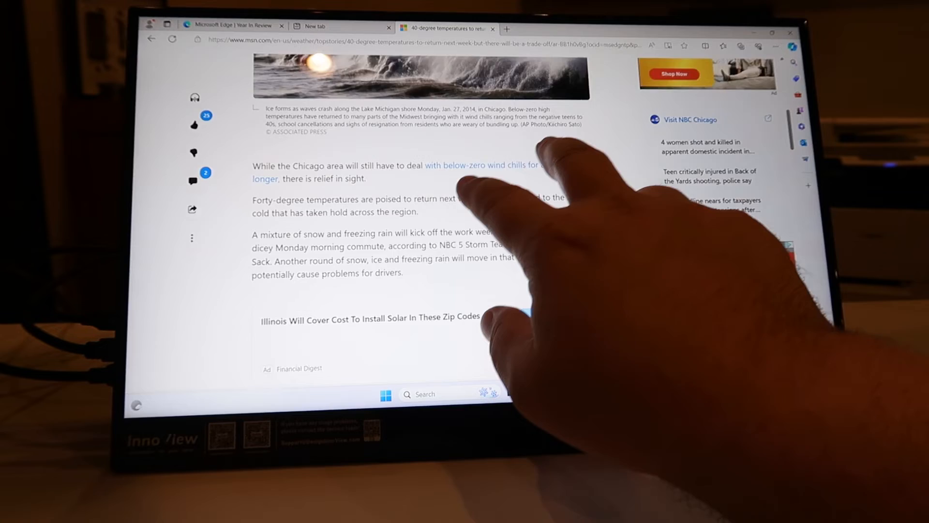
scroll(up, 3)
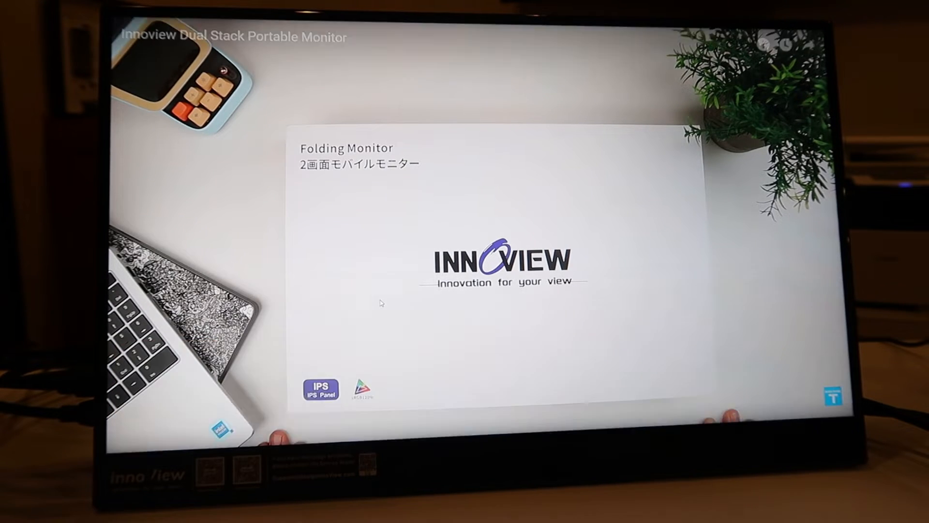
Skip the Innoview Dual Stack Monitor video ahead to about 11:52 and go full screen
click(379, 414)
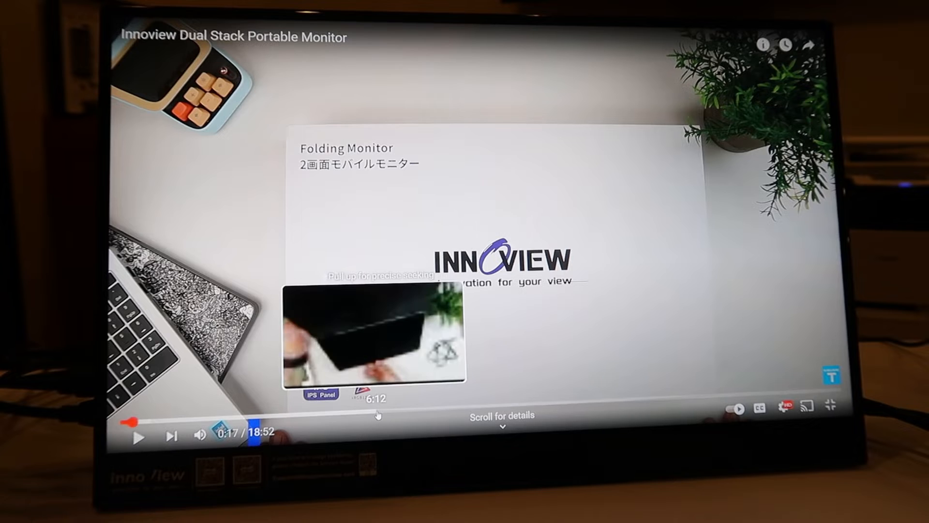
click(377, 420)
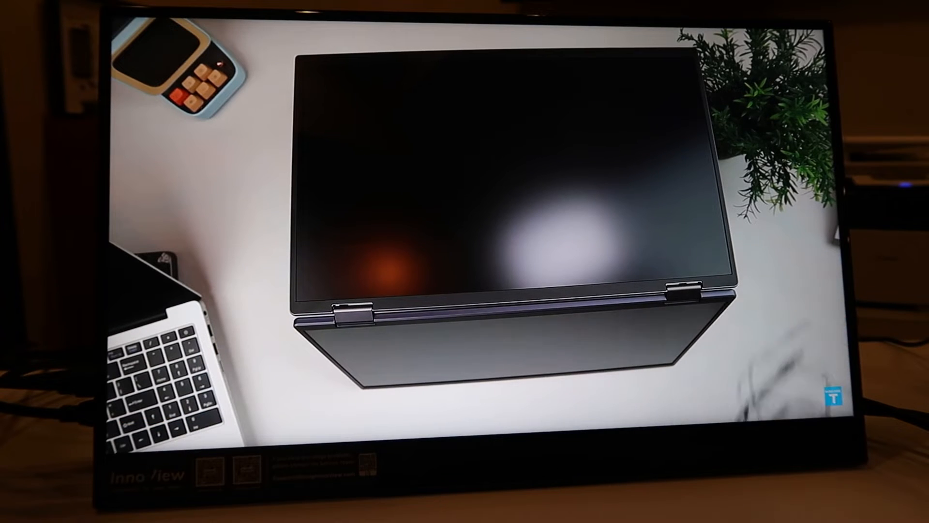
mouse_move(594, 408)
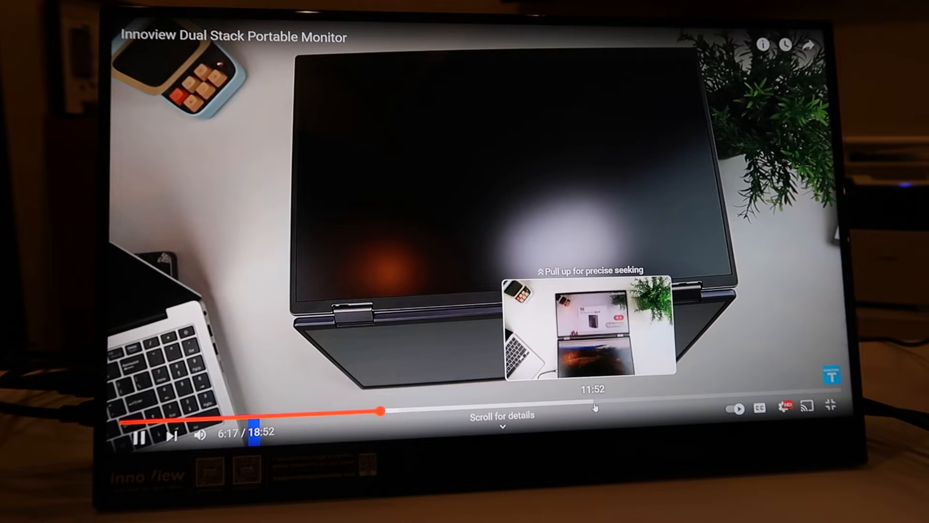
click(594, 412)
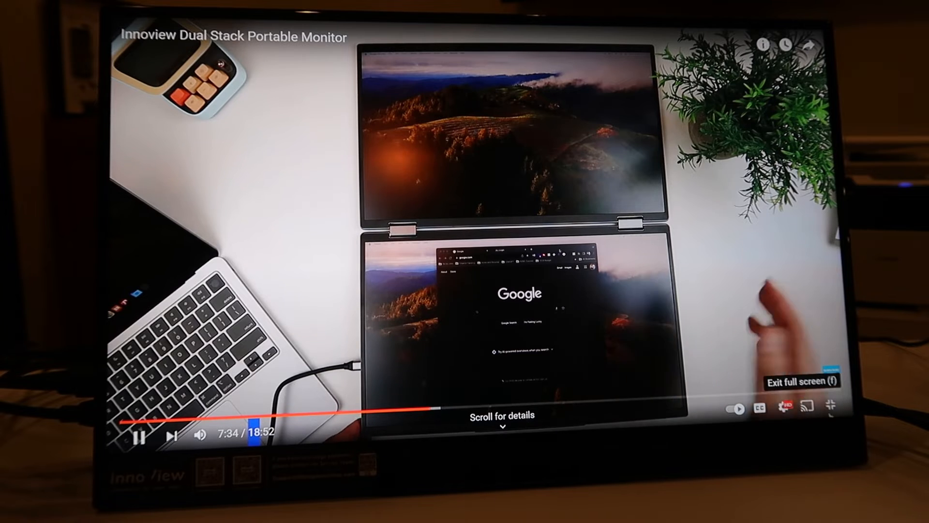
key(f)
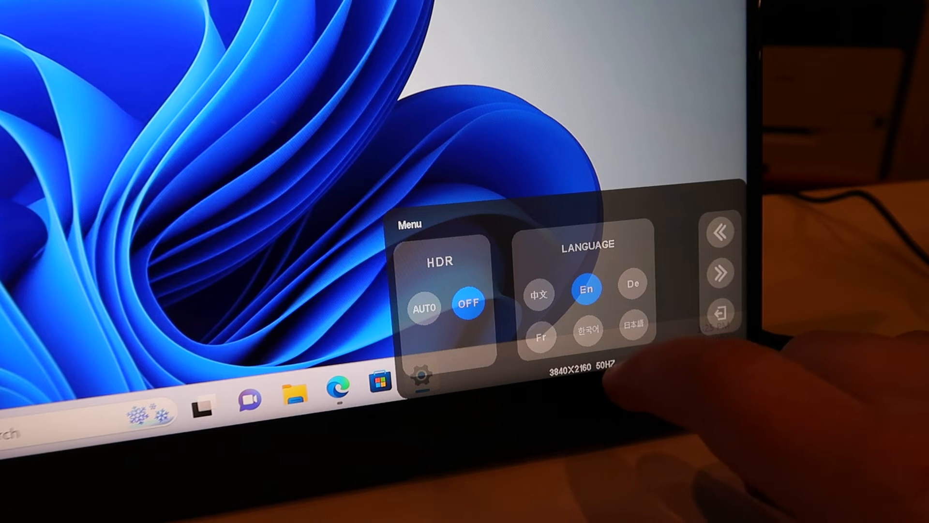
Bring up the monitor's OSD menu with its HDR and Language options
click(424, 306)
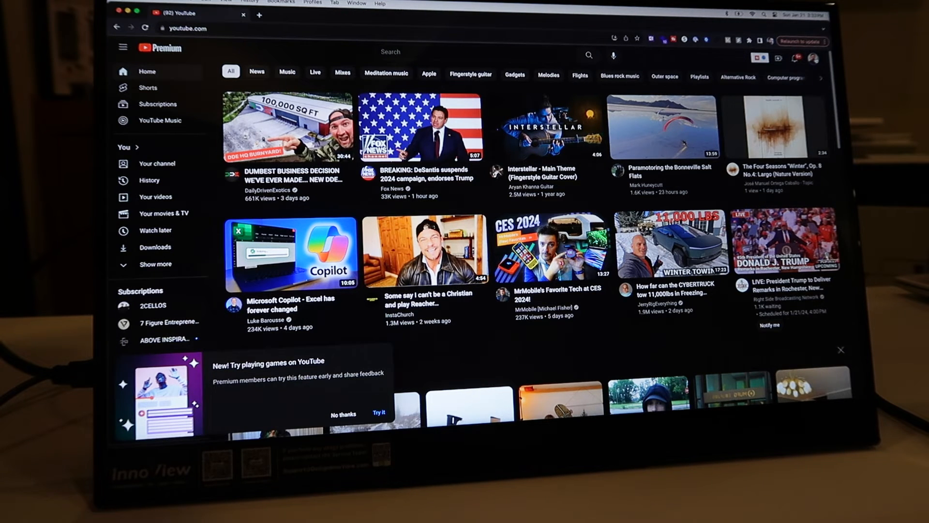
Display YouTube's Home feed of recommended videos in Chrome on the Mac
click(814, 57)
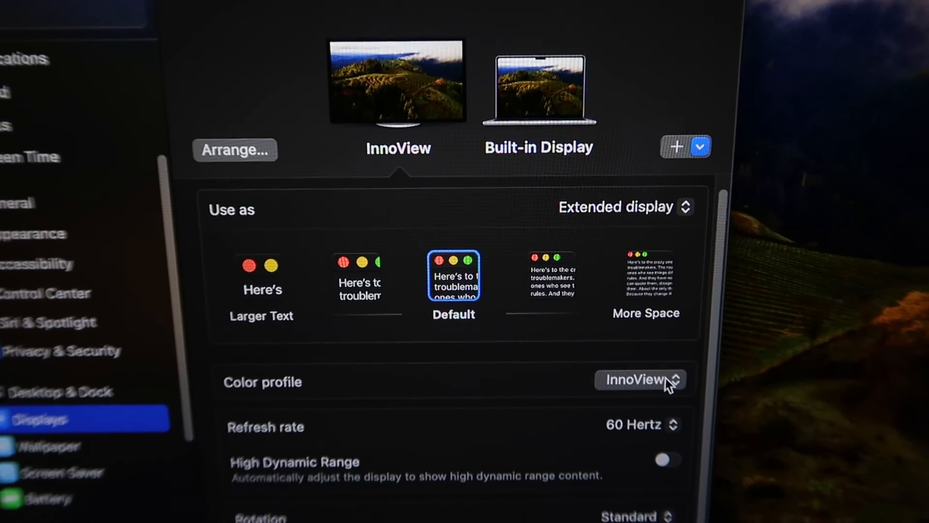
Scroll the InnoView display's Use as, Color profile, Refresh rate and HDR settings
scroll(down, 3)
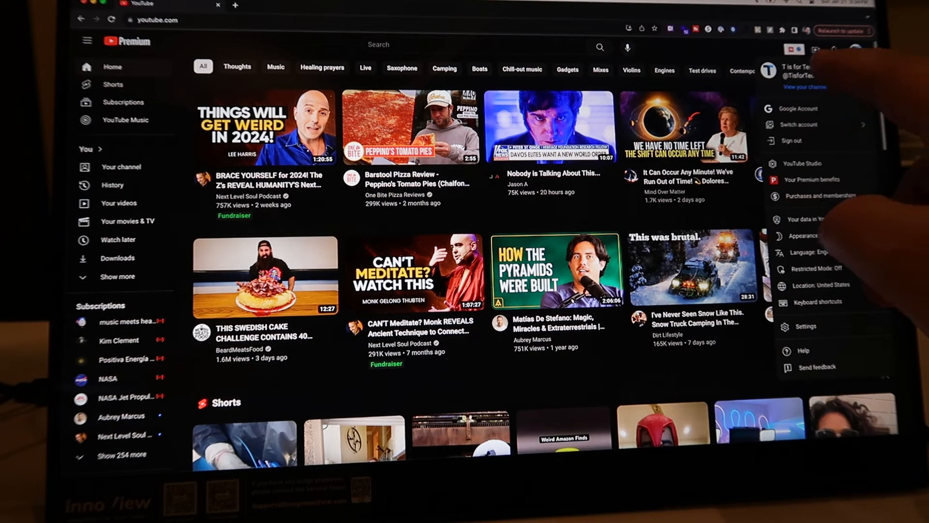
Open the account's own T is for Tech channel page
click(805, 88)
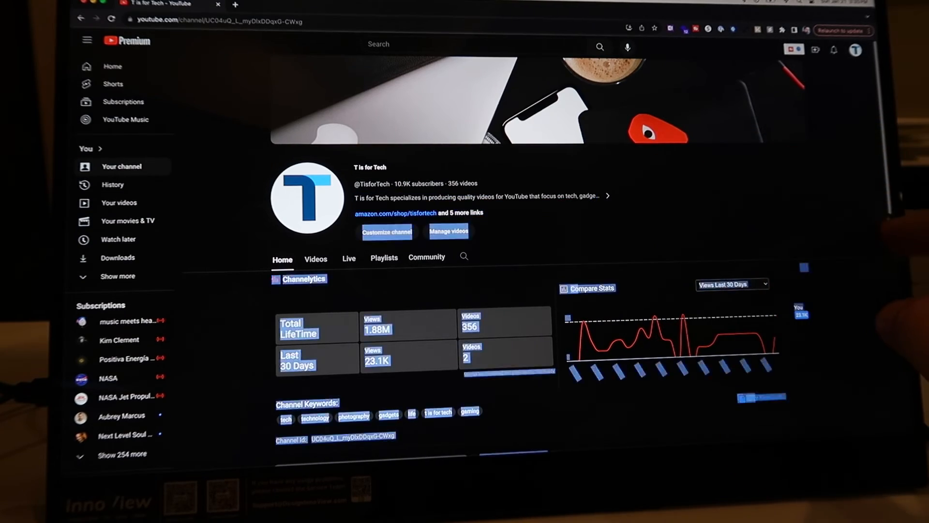
scroll(down, 3)
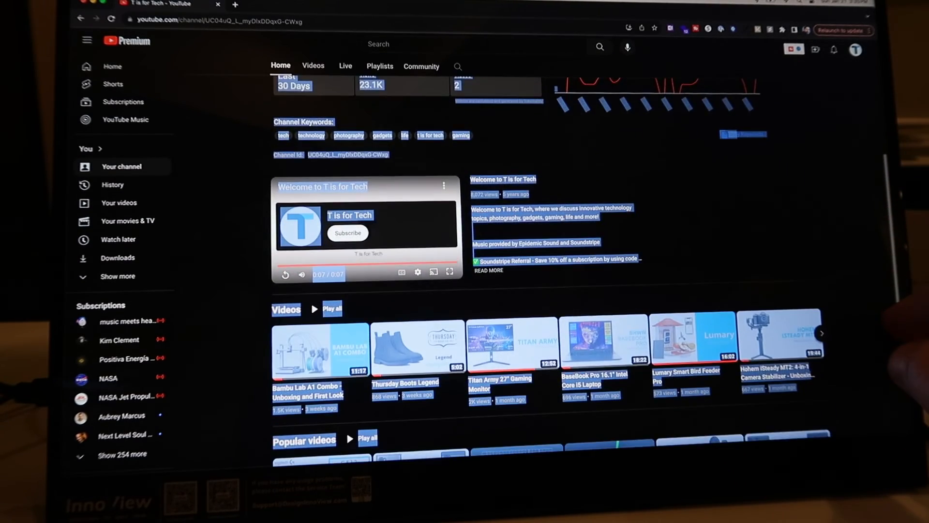
scroll(up, 3)
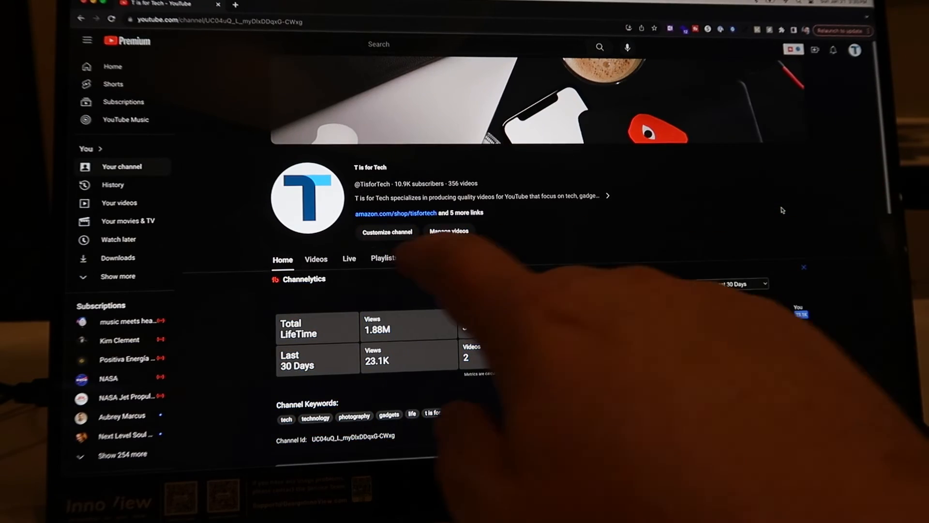
Show the channel's Videos tab and scroll through the uploads
click(316, 260)
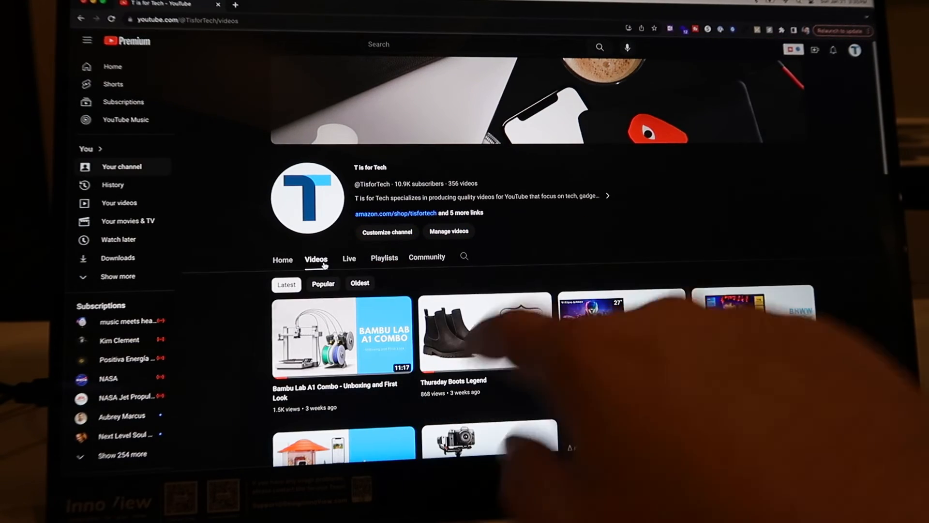
scroll(down, 3)
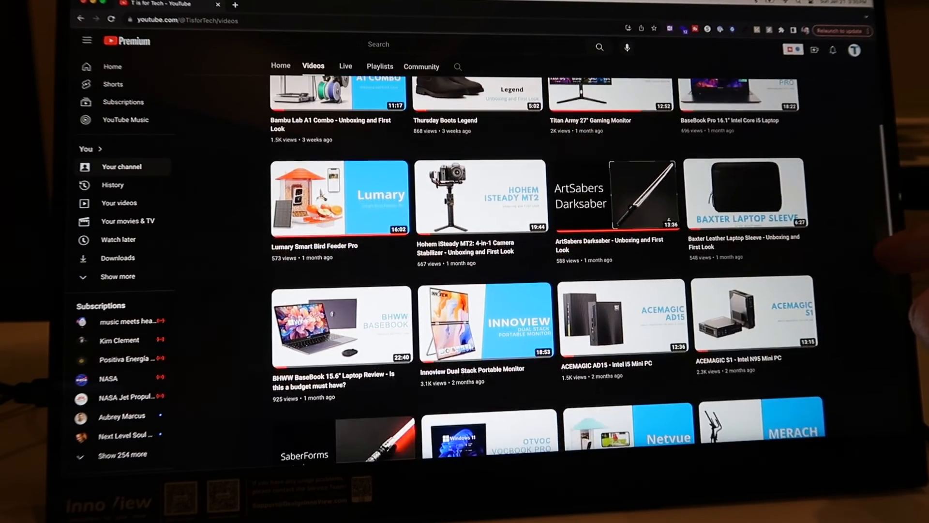
scroll(up, 3)
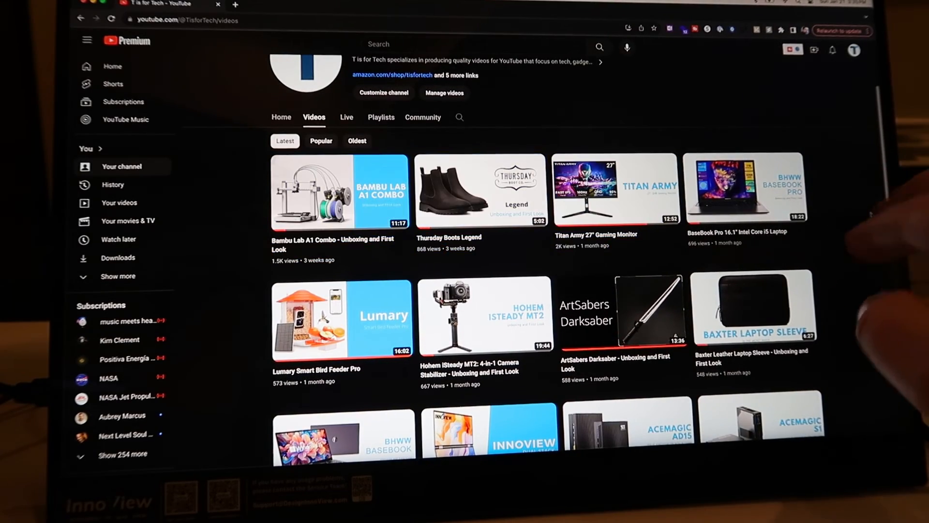
scroll(down, 3)
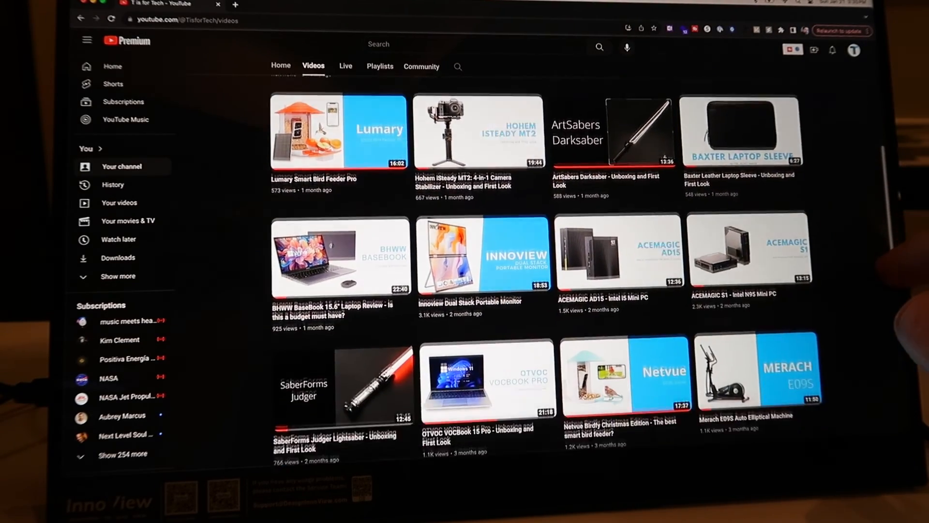
scroll(down, 3)
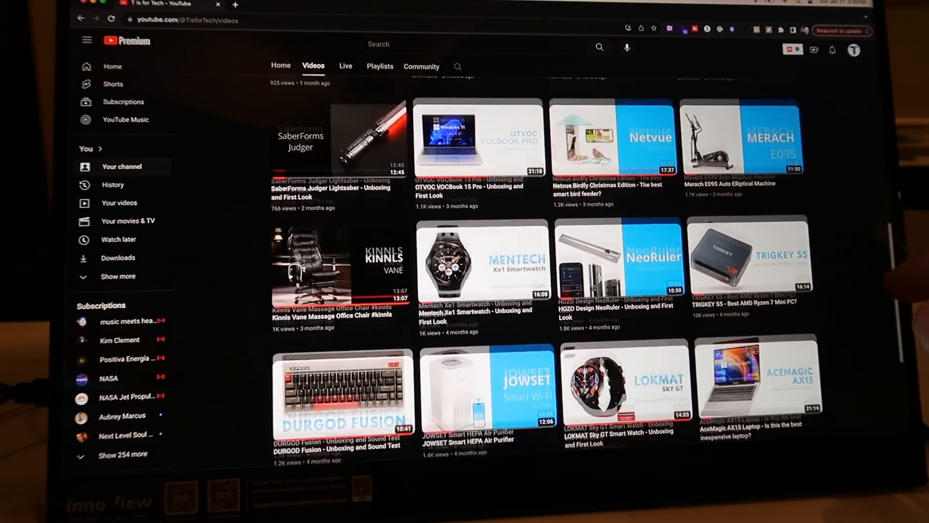
scroll(down, 3)
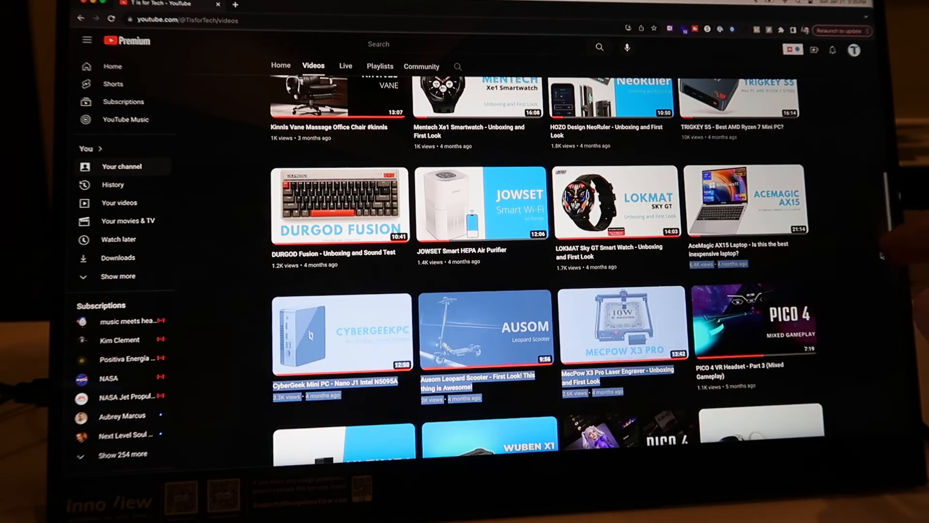
scroll(up, 3)
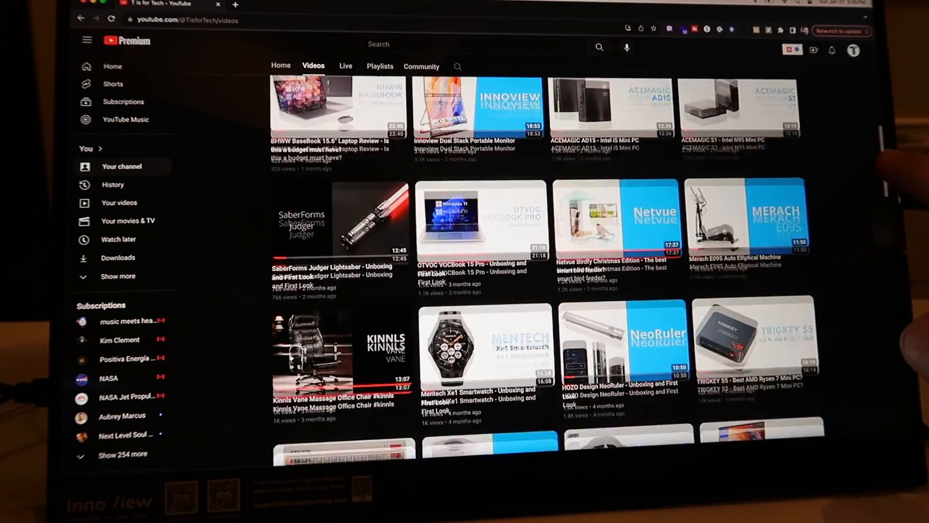
scroll(up, 3)
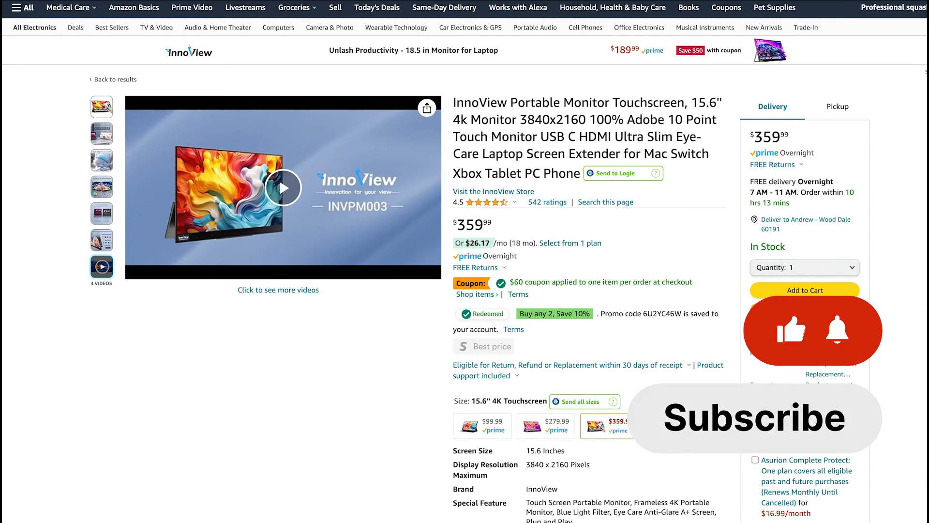
Bring up Amazon's listing for the InnoView 15.6-inch 4K touchscreen monitor at $359.99
click(754, 417)
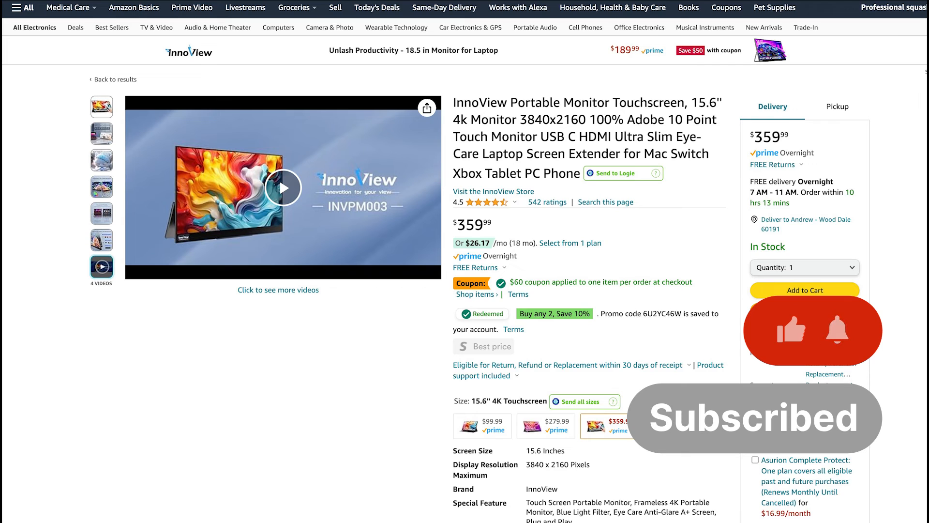